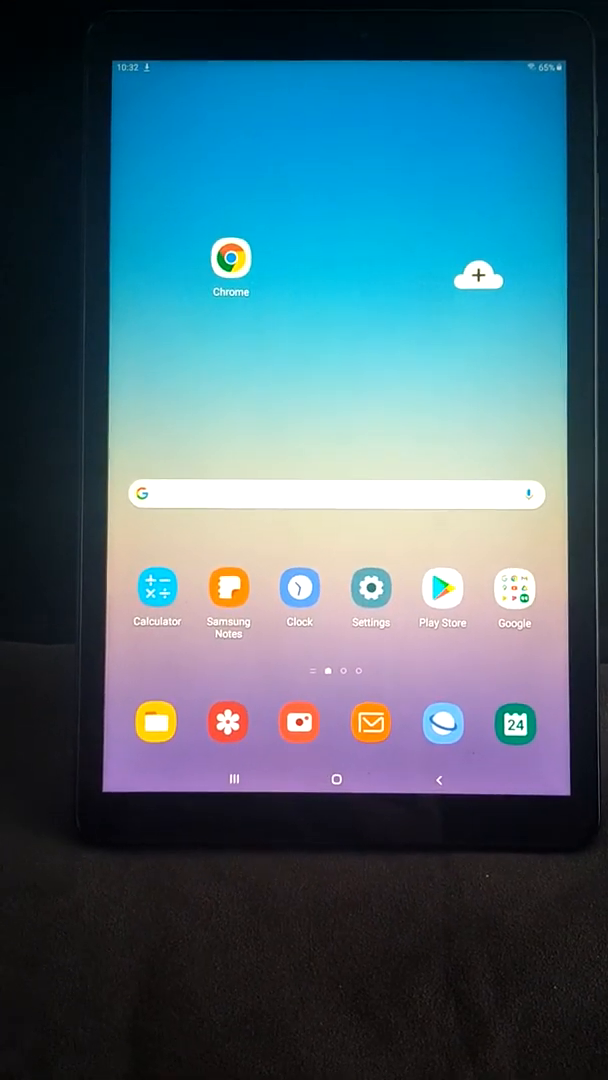
Reach the Connections area of Android Settings to view nearby Wi-Fi networks.
click(370, 586)
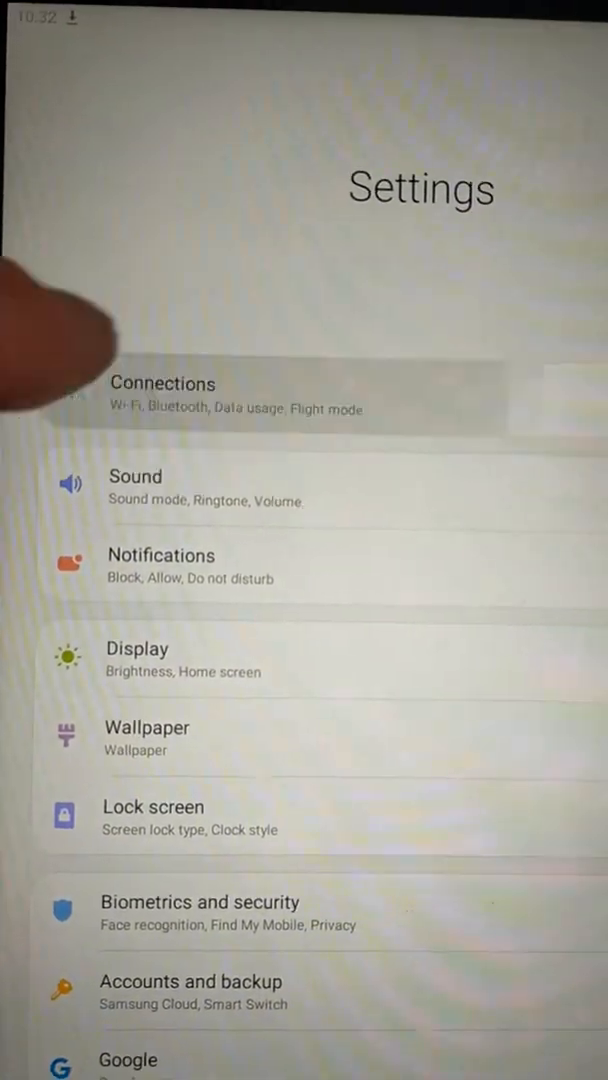
click(162, 384)
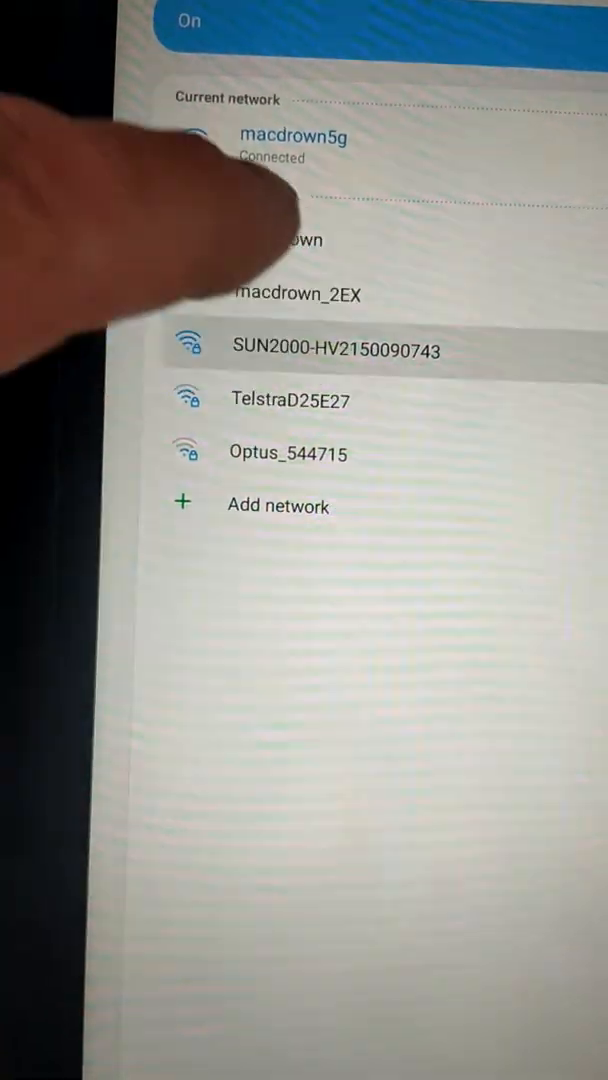
click(338, 348)
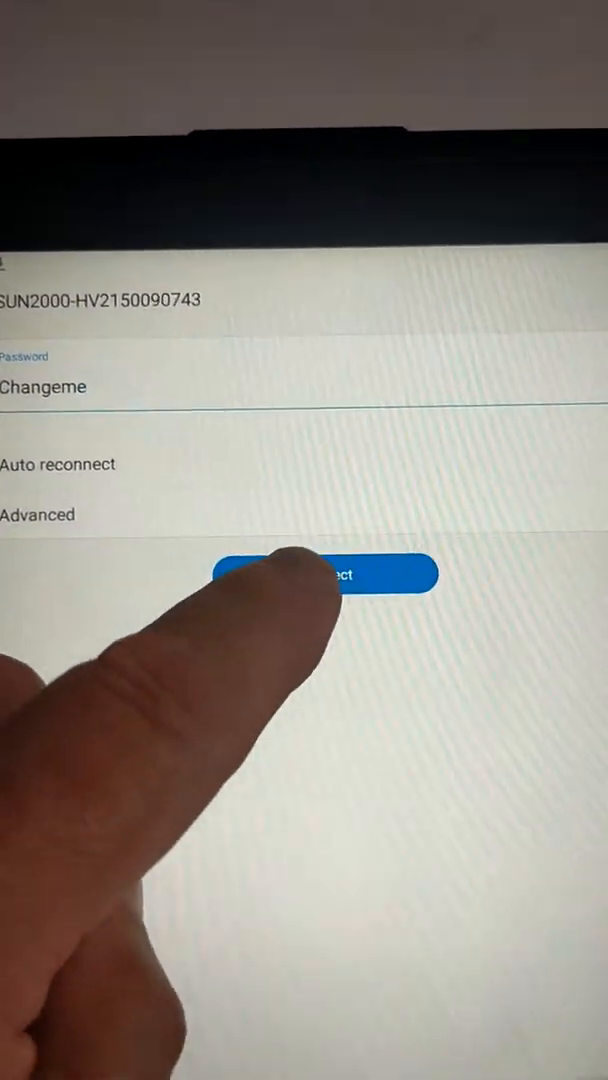
click(322, 574)
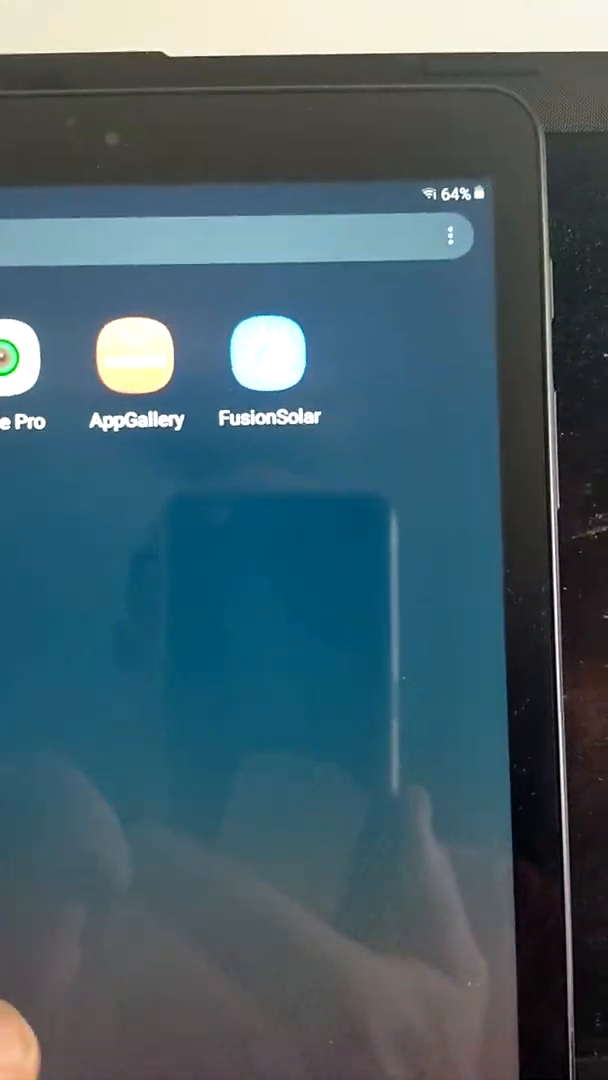
Launch FusionSolar and reach device commissioning from the login screen's extra options.
click(270, 360)
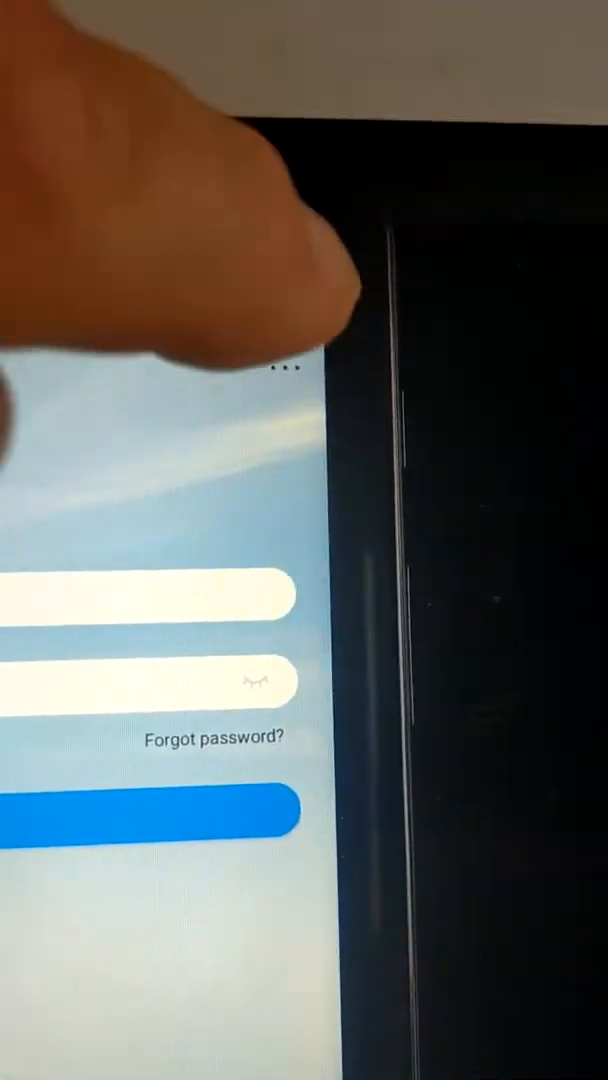
click(280, 376)
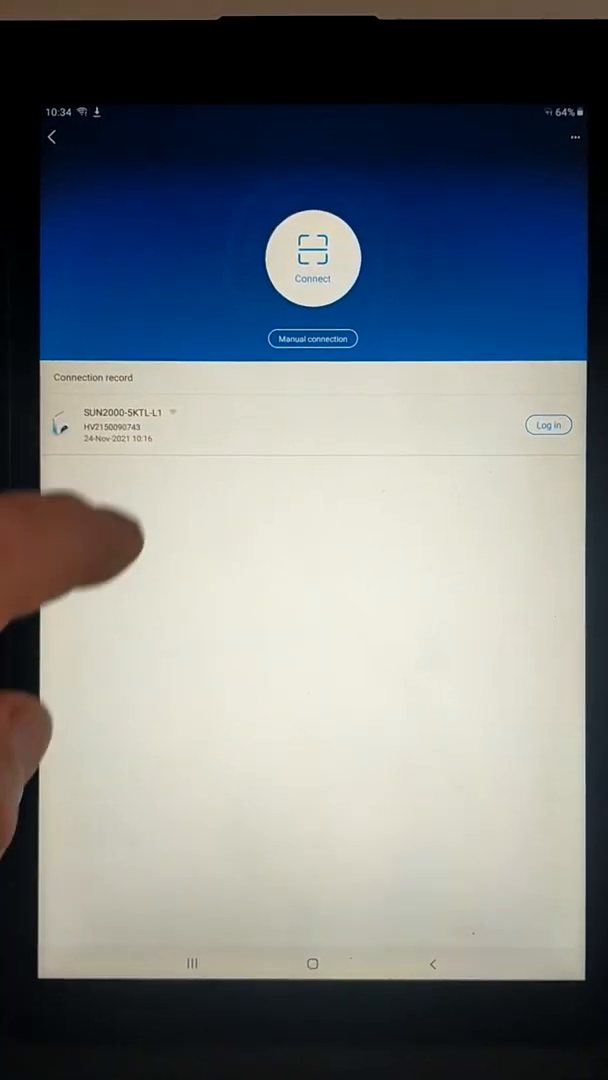
click(312, 338)
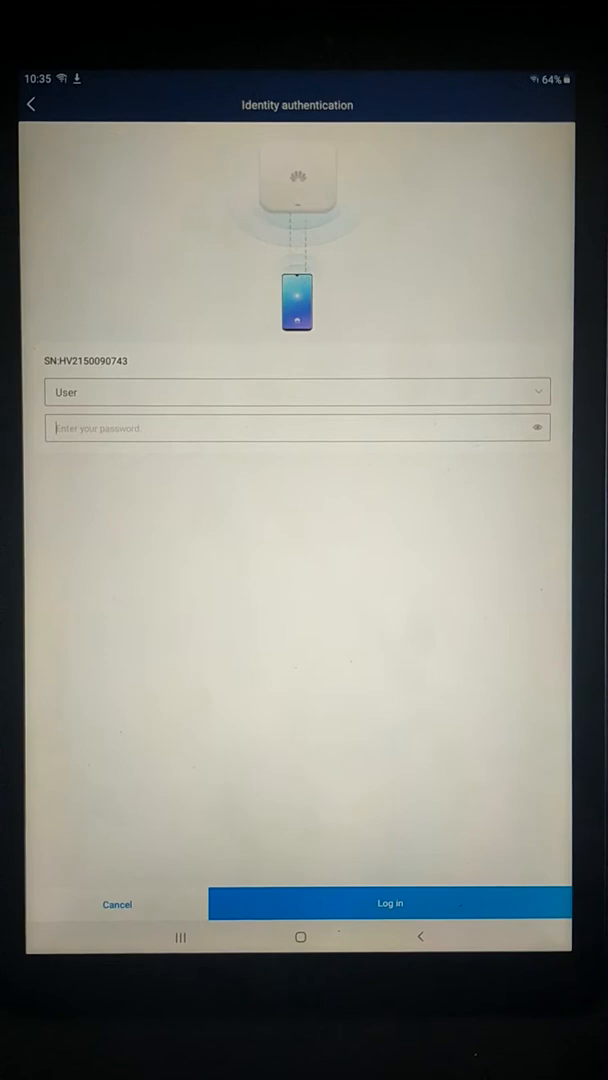
Log in to the inverter as User with the password entered.
click(388, 904)
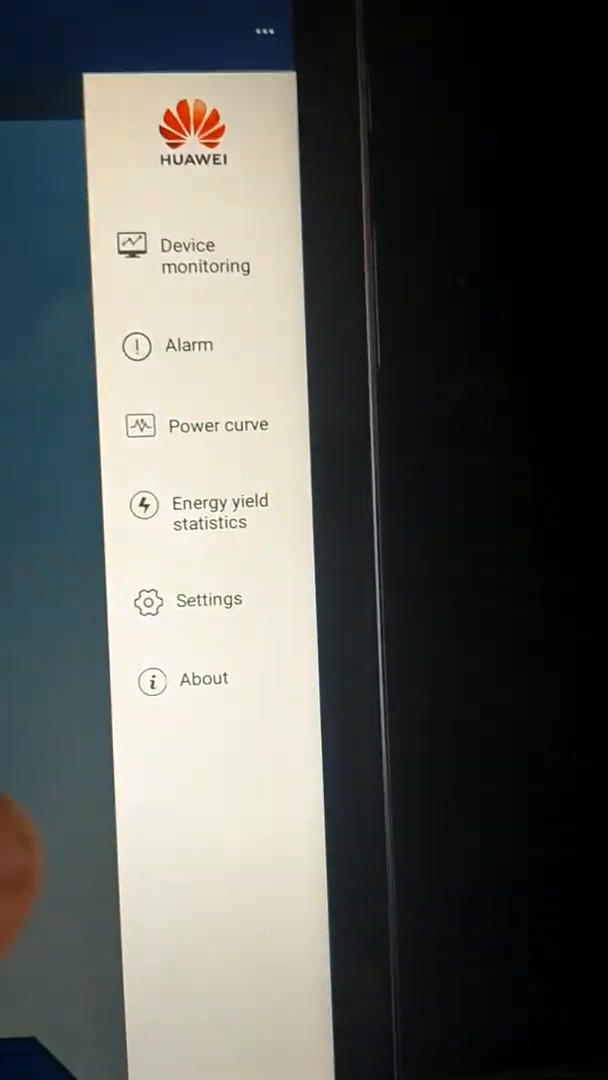
Reach Router connection settings in the inverter's Settings to link it to the home Wi-Fi.
click(200, 600)
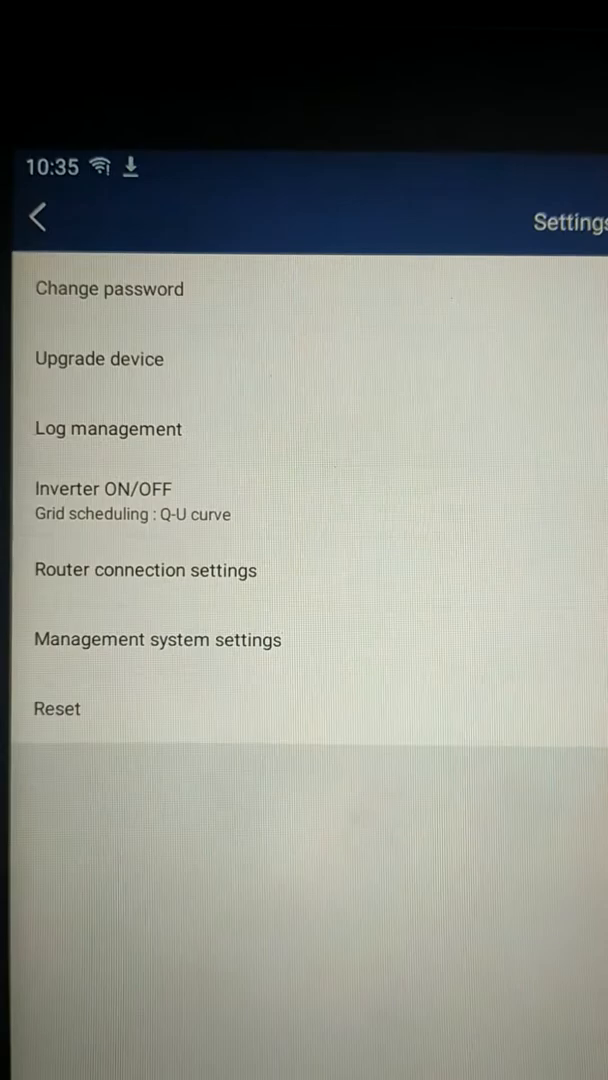
click(144, 570)
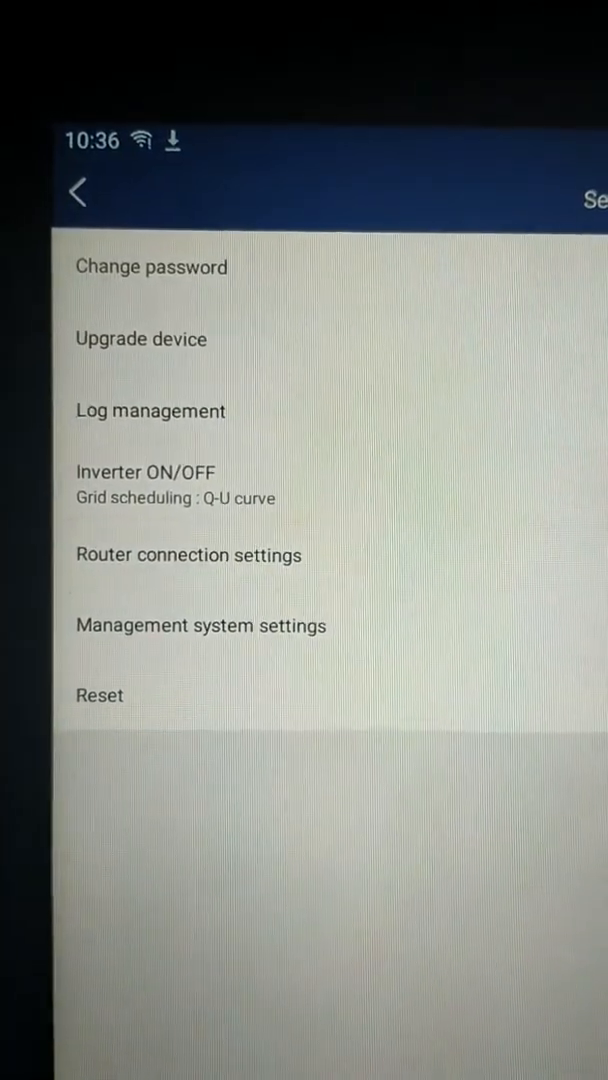
Configure the Huawei management server connection under Management system settings.
click(200, 624)
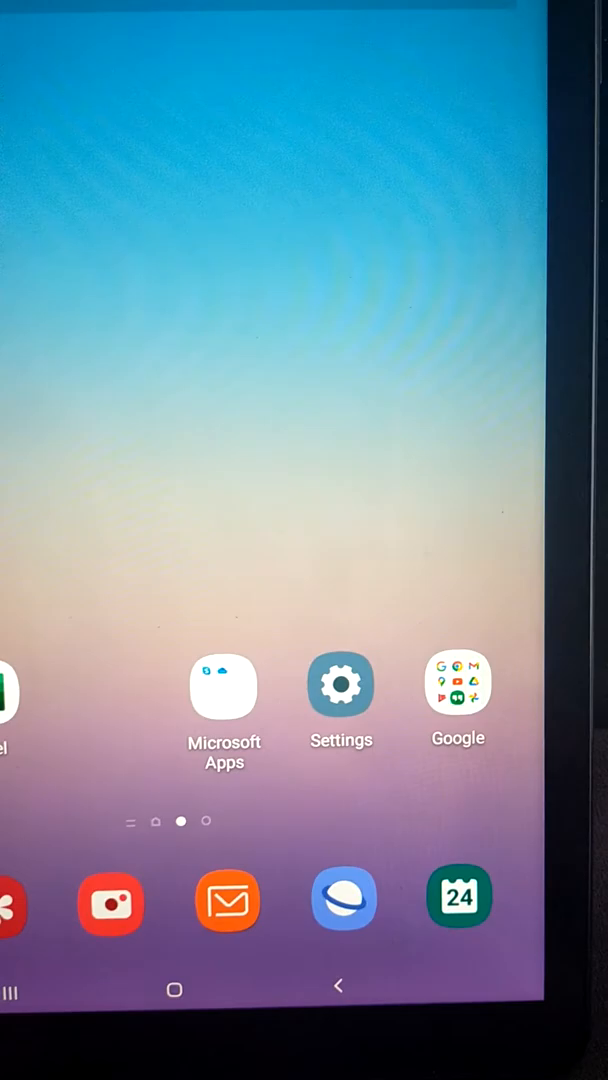
click(340, 690)
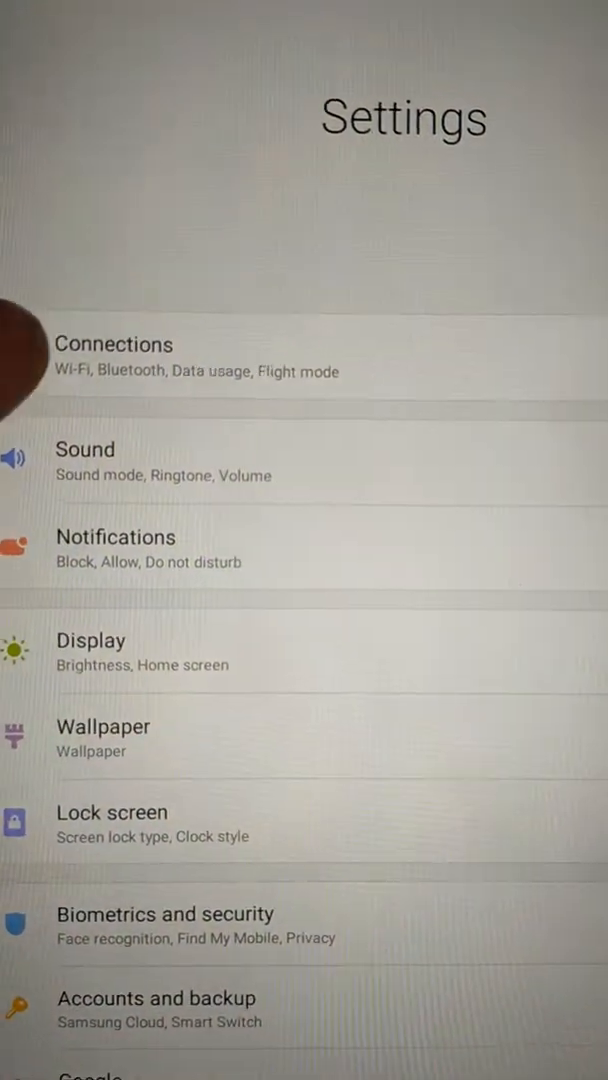
click(114, 344)
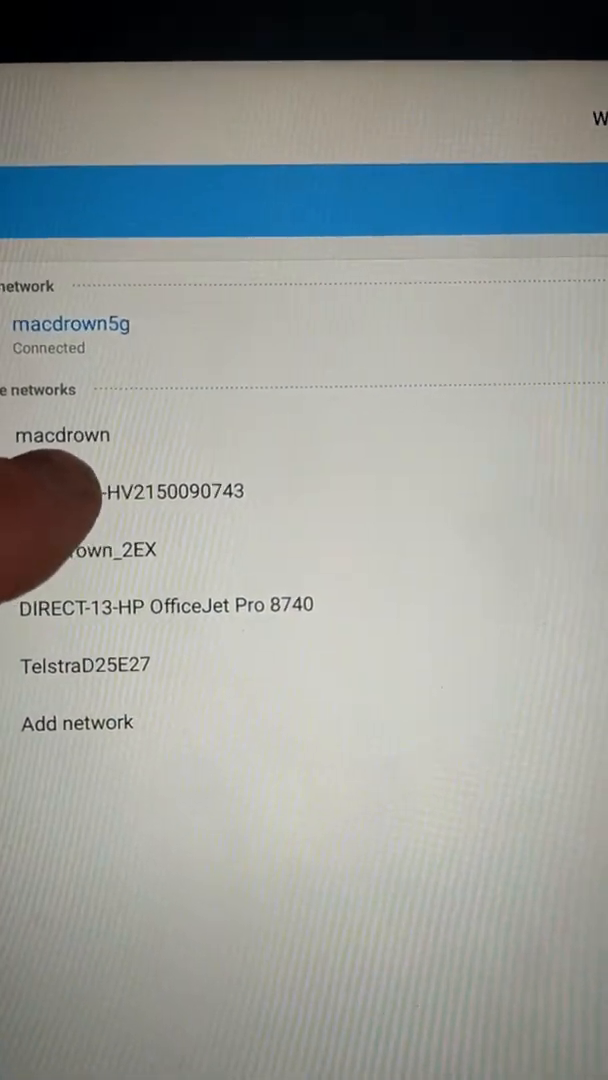
click(160, 490)
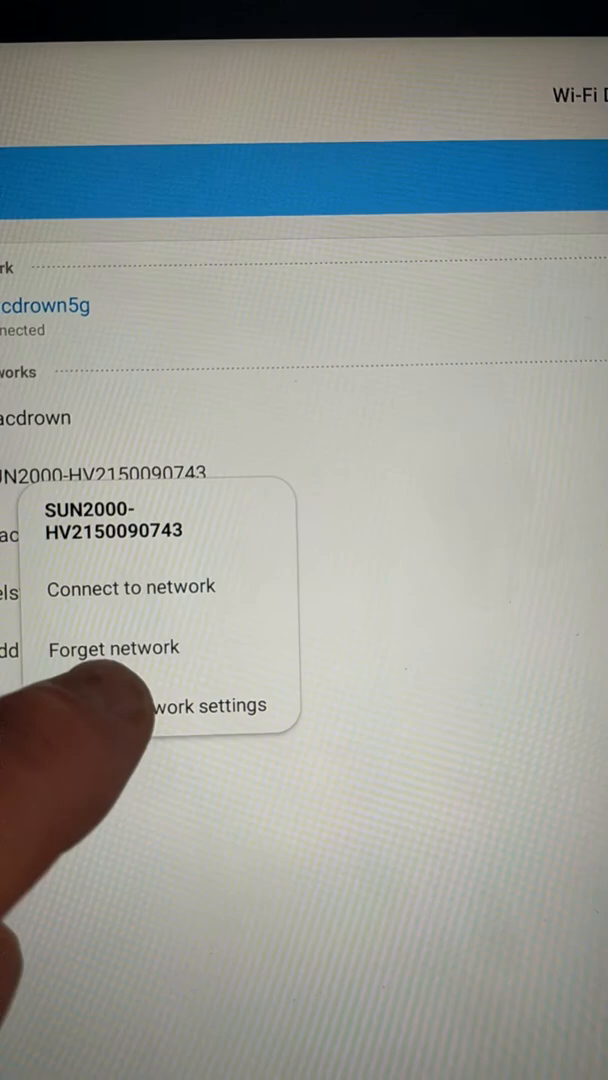